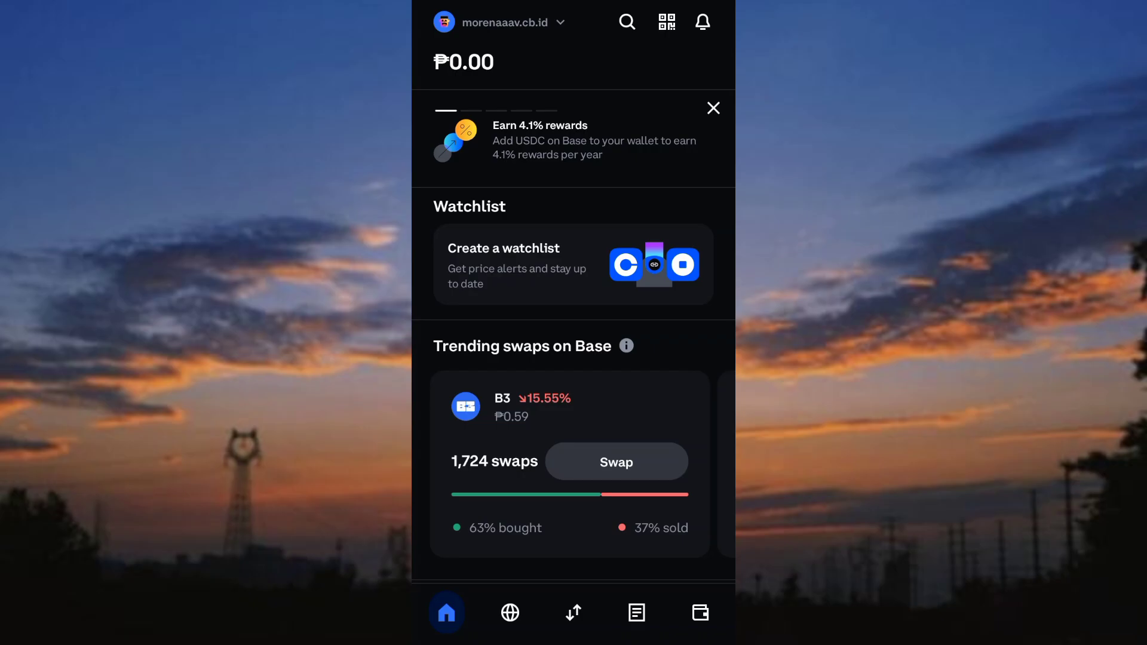
Step: Switch to the wallet tab to view the empty Crypto assets list
click(698, 612)
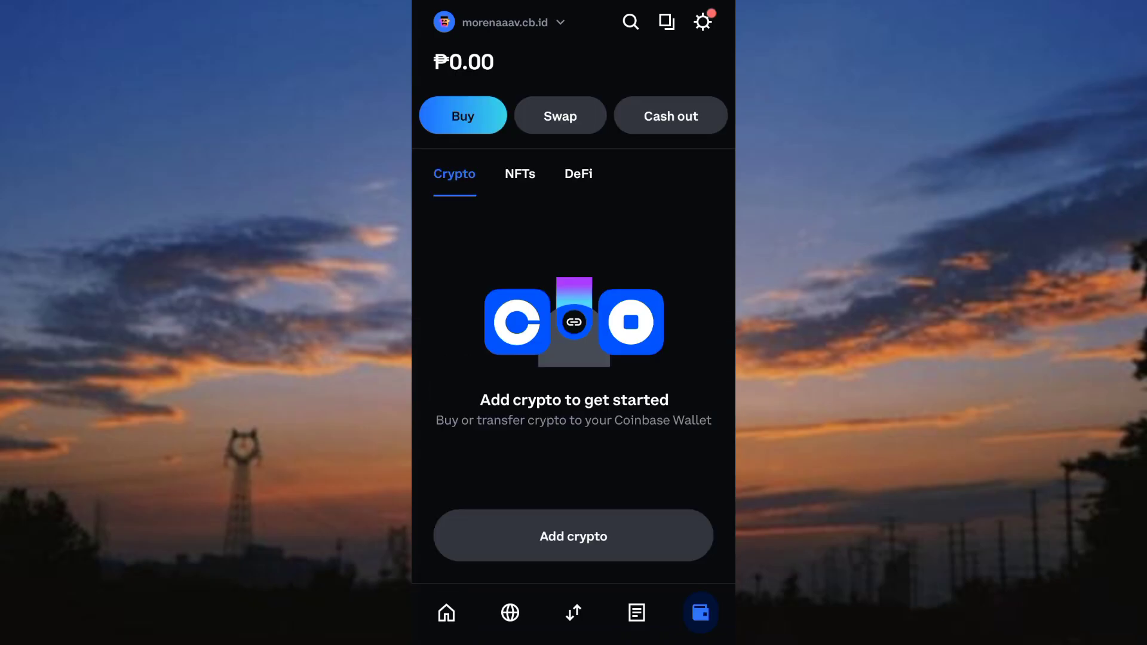
Step: Open Networks from settings and scroll the Mainnets list down to Polygon and Zora
click(701, 21)
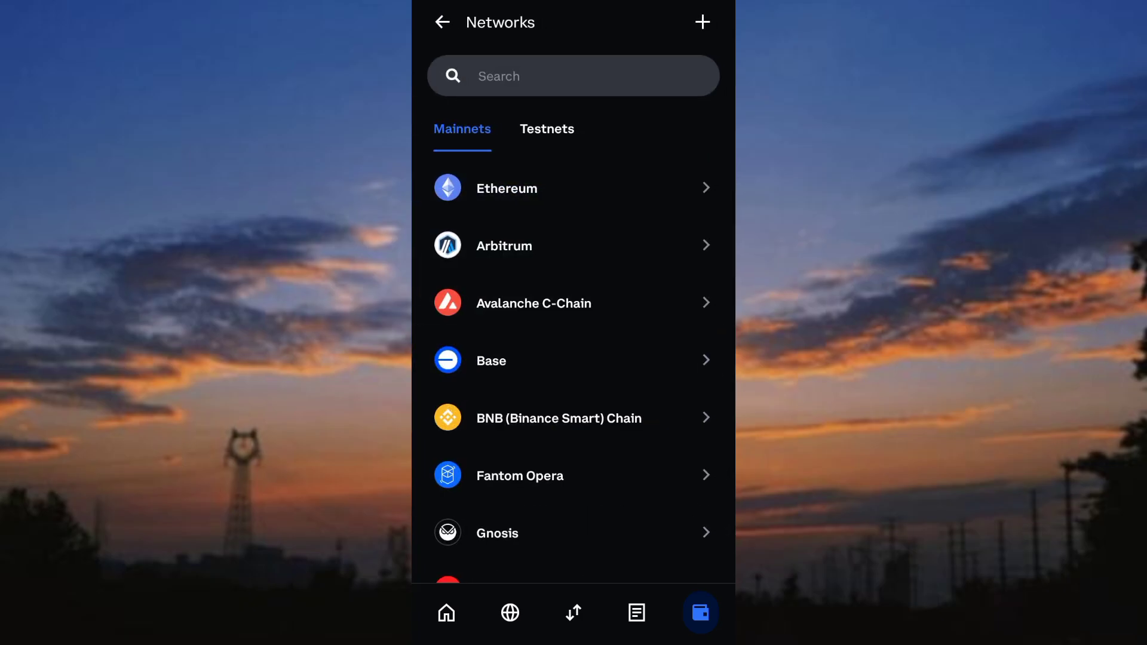
scroll(down, 3)
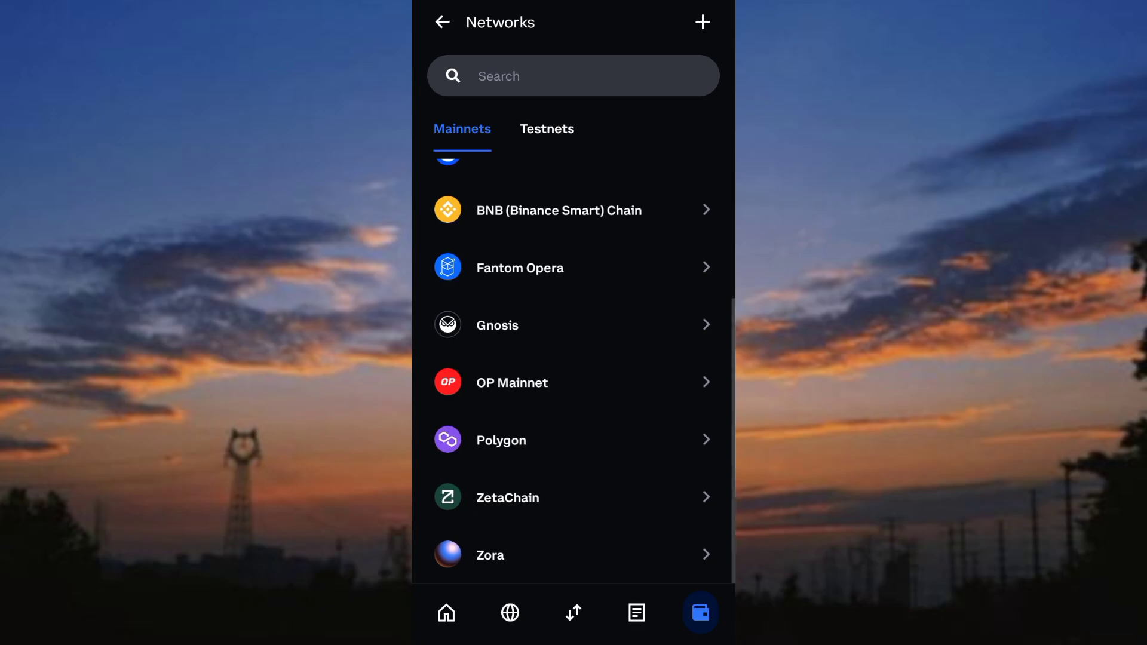
click(546, 129)
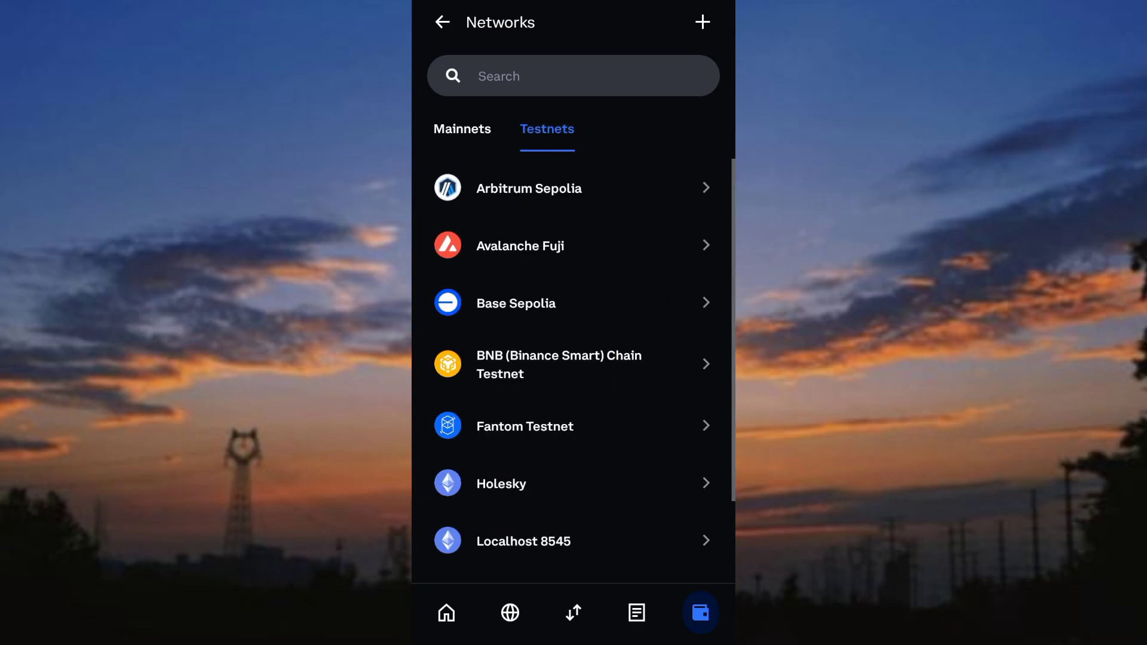
scroll(down, 3)
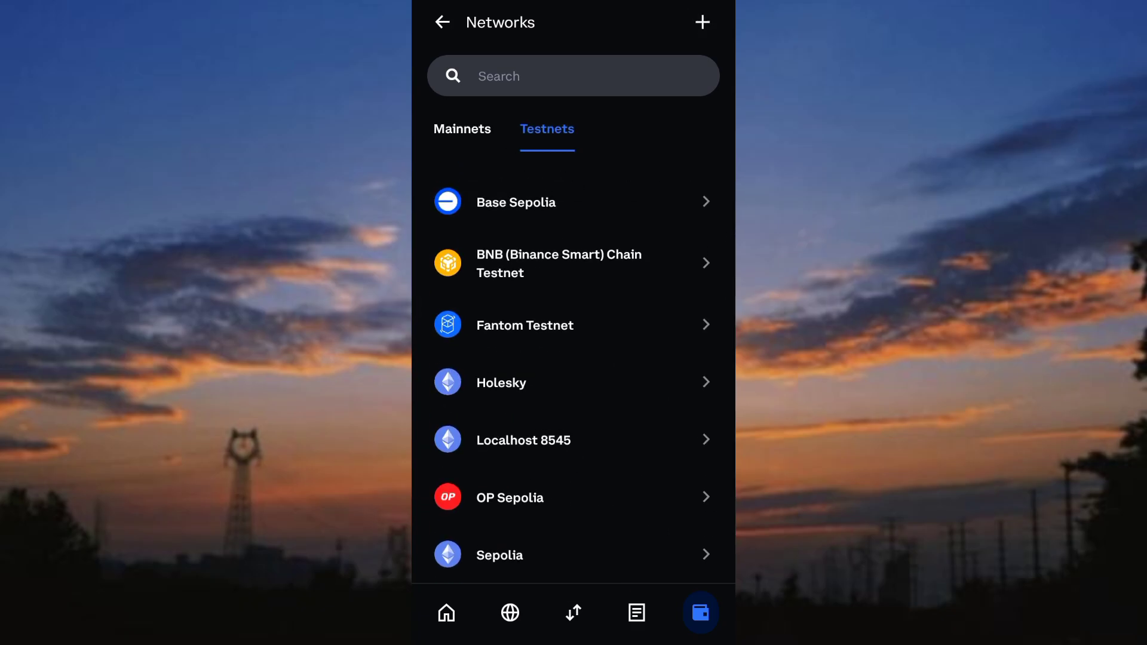
click(700, 22)
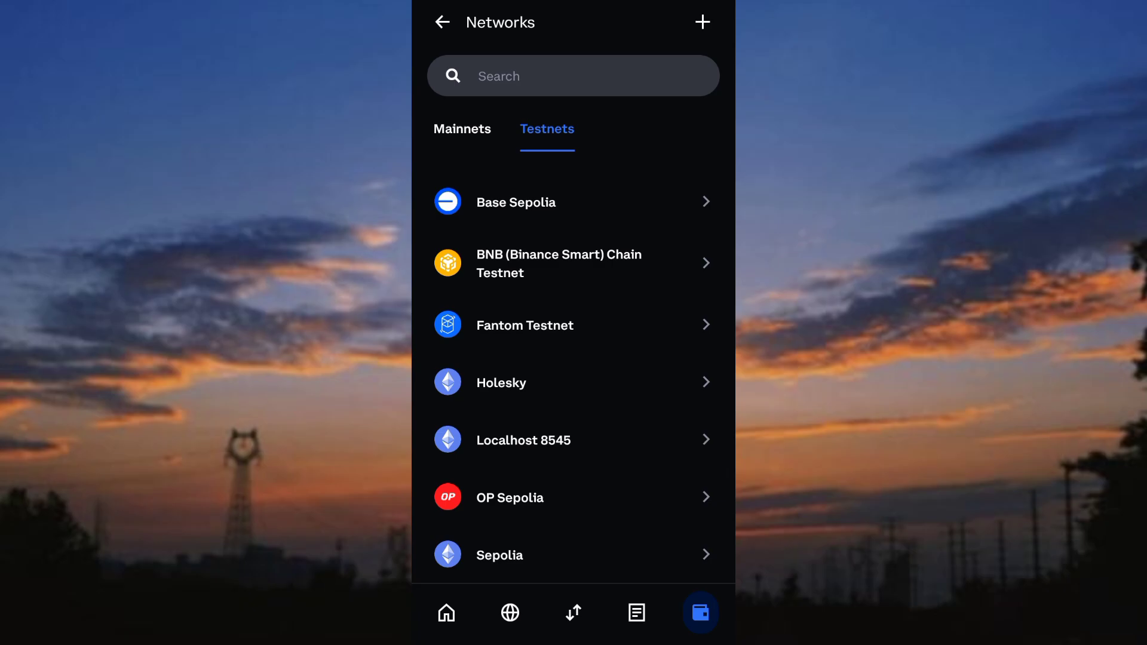
scroll(up, 3)
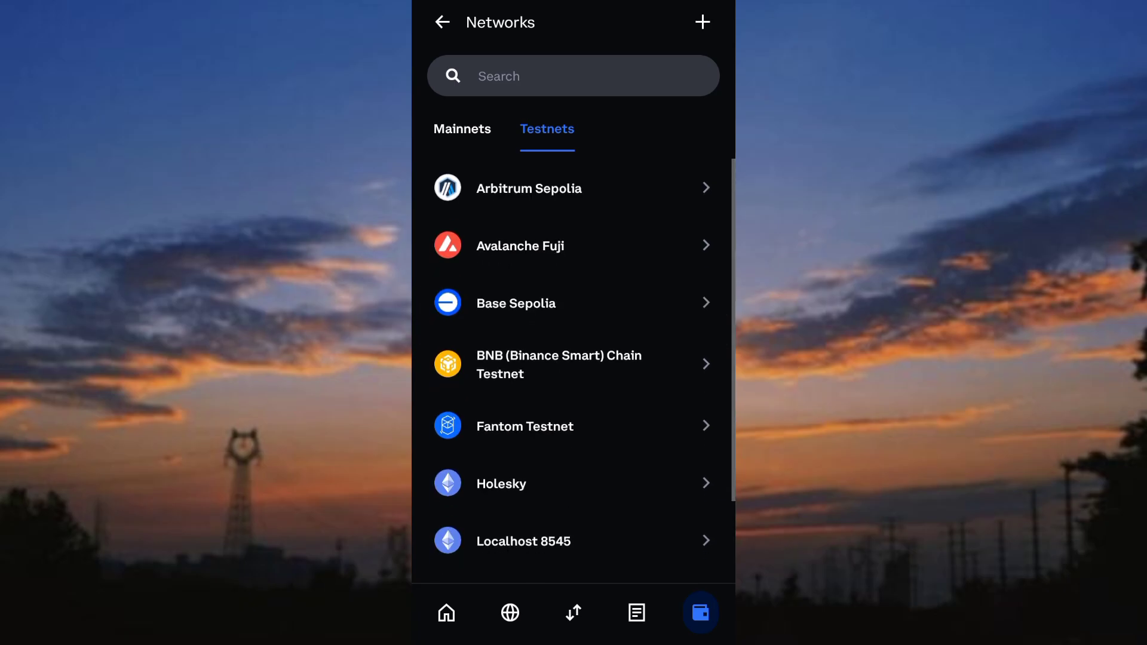
click(462, 129)
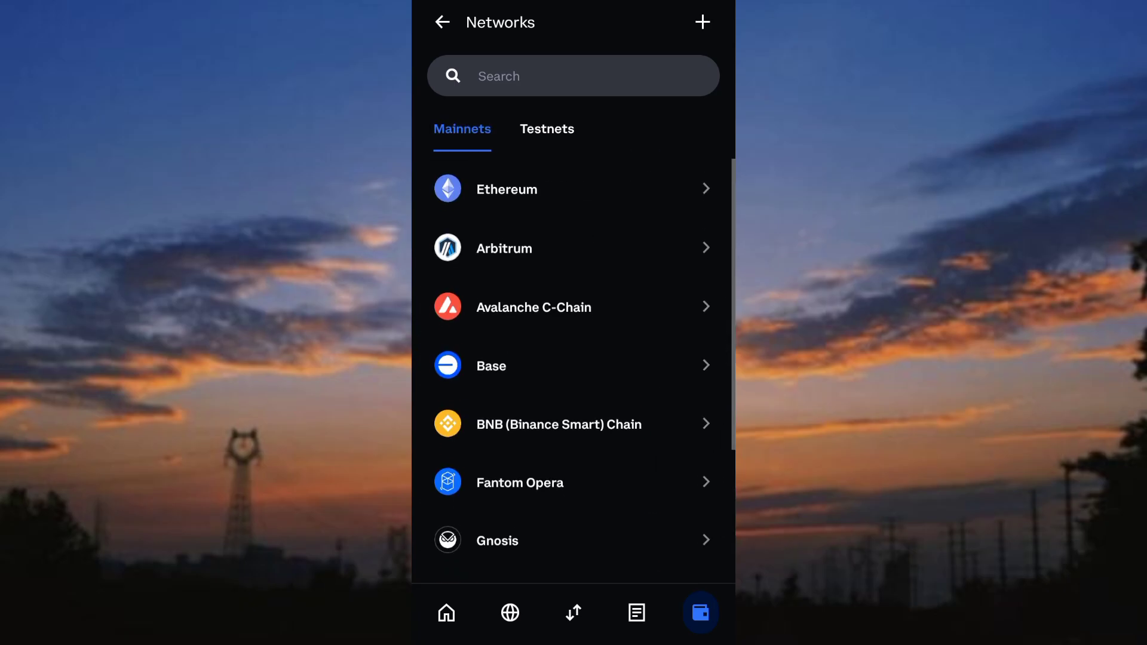